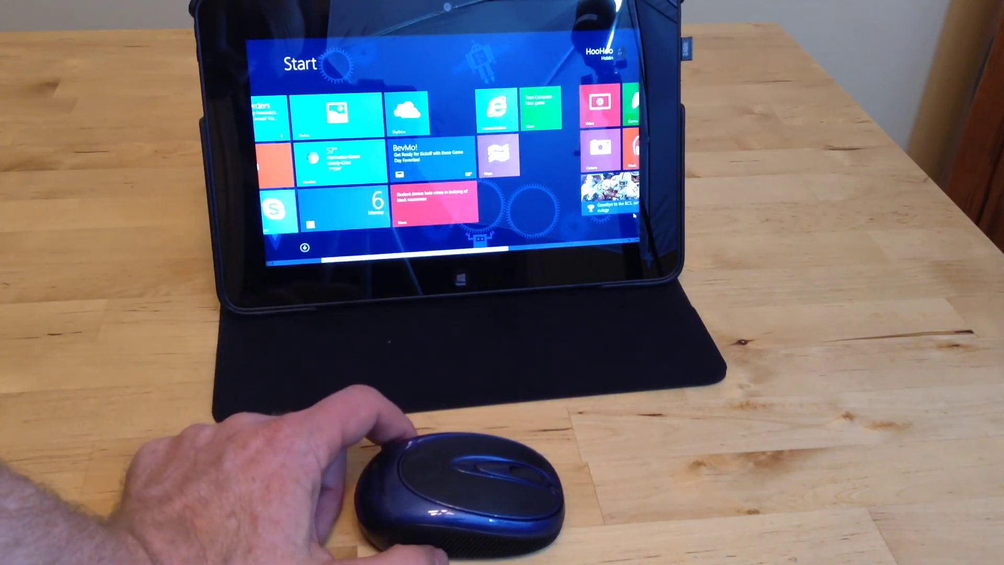
scroll("right", 3)
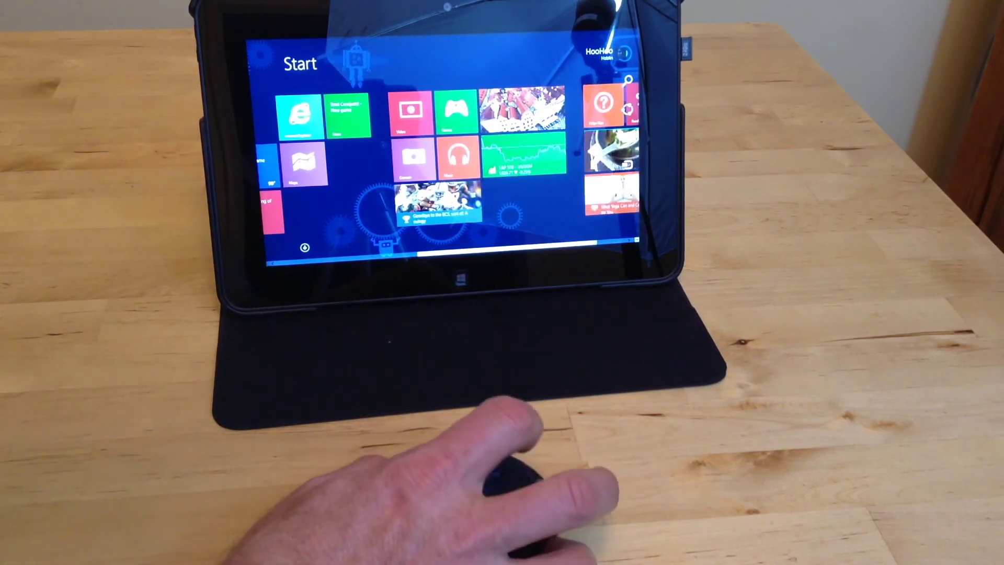